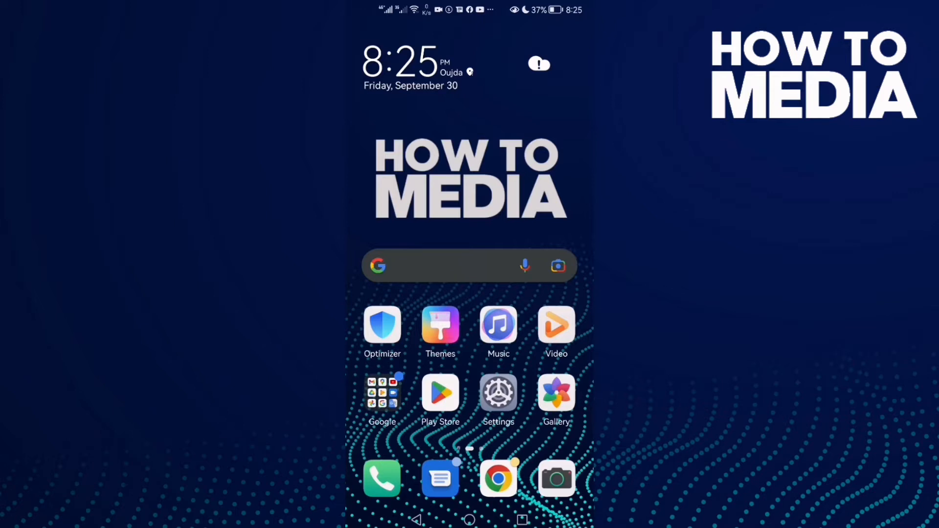
# Open Settings and bring up the full list of installed apps with their storage sizes.
pyautogui.click(498, 393)
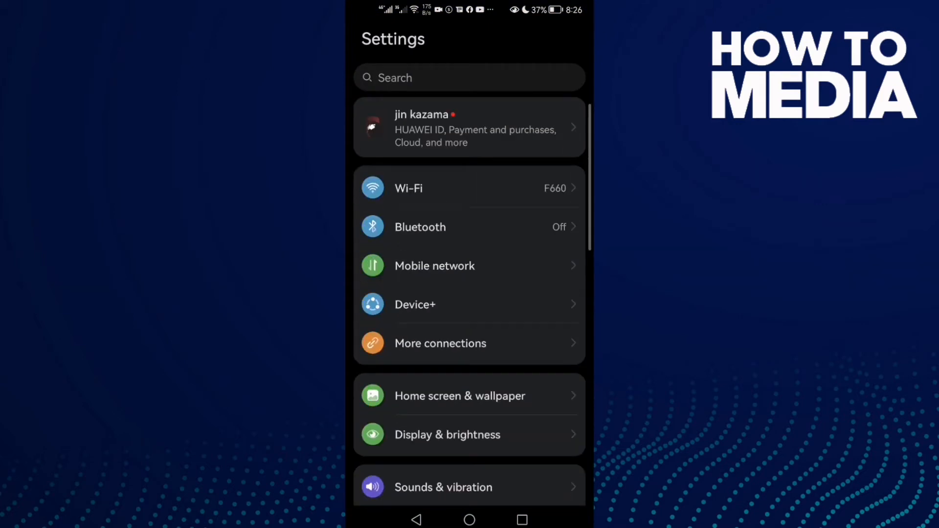
pyautogui.scroll(-3)
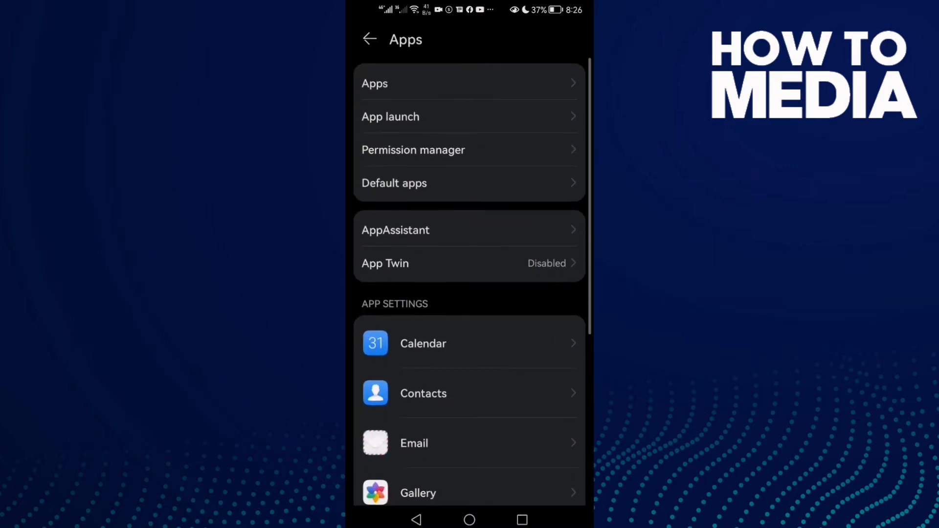
pyautogui.click(374, 83)
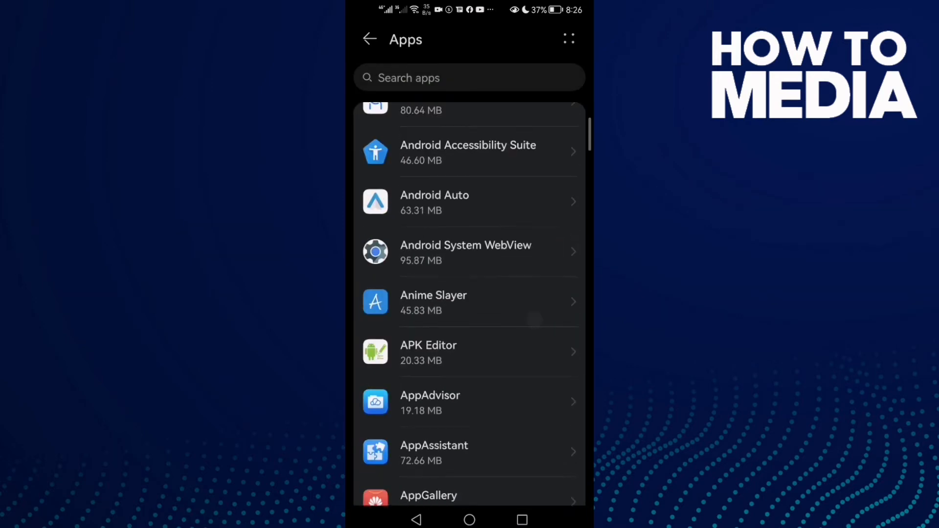
# View 8 Ball Pool's app info (380 MB storage), then exit to the home screen.
pyautogui.scroll(-3)
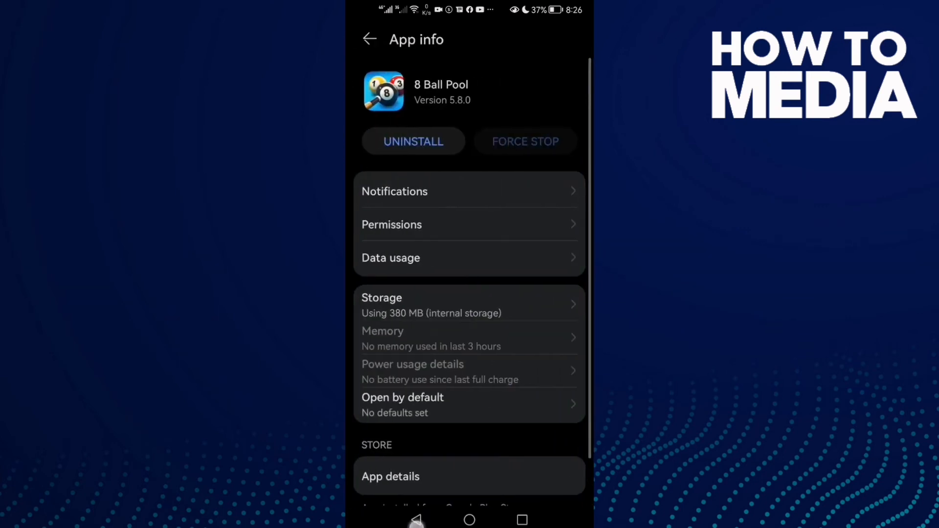
pyautogui.click(370, 39)
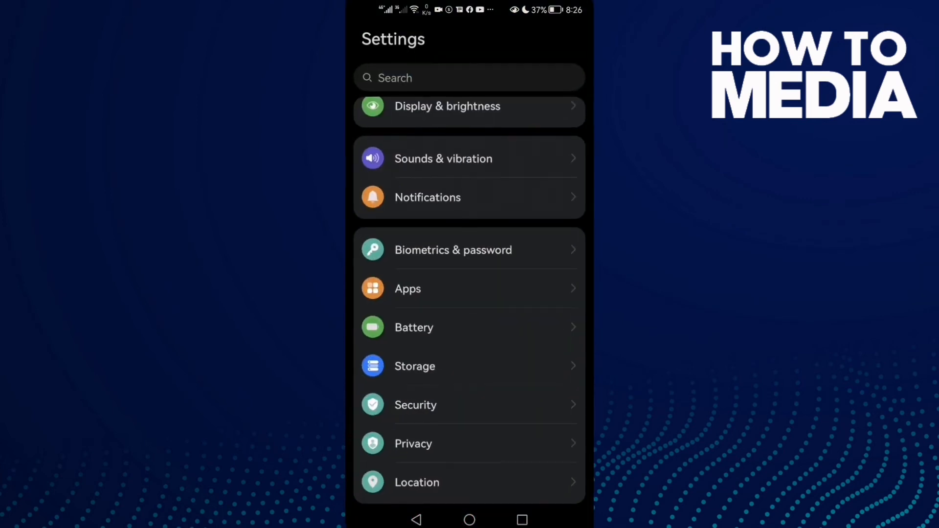
pyautogui.click(469, 520)
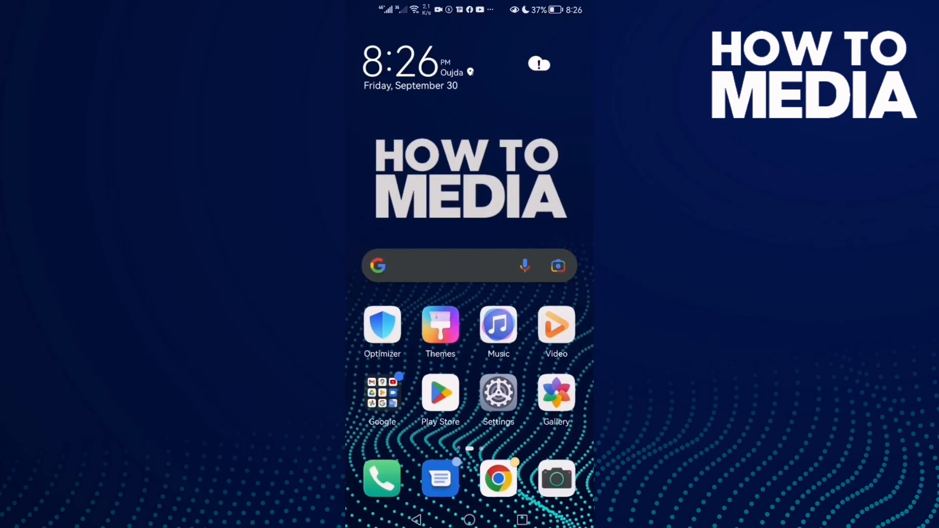